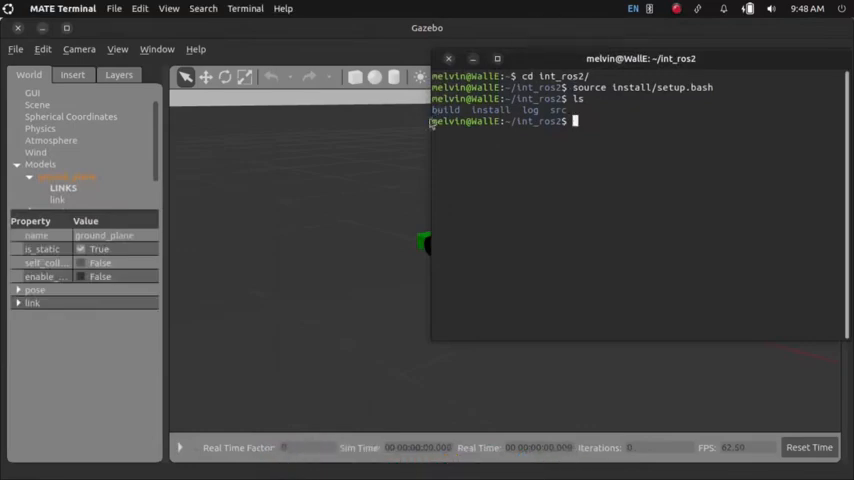
Bring up a fresh, empty Terminator window after leaving the Gazebo session.
left_click_drag(640, 58, 490, 84)
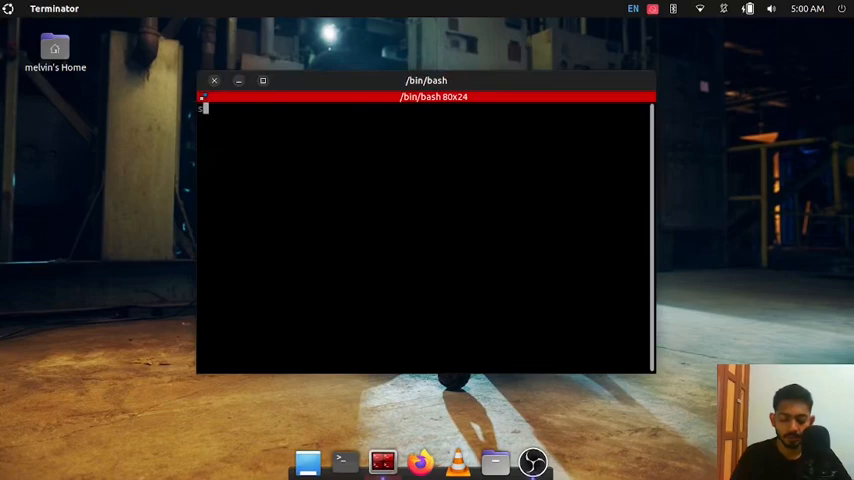
Run sudo apt update, then install python3-colcon-common-extensions and confirm the installation.
type("sudo ap")
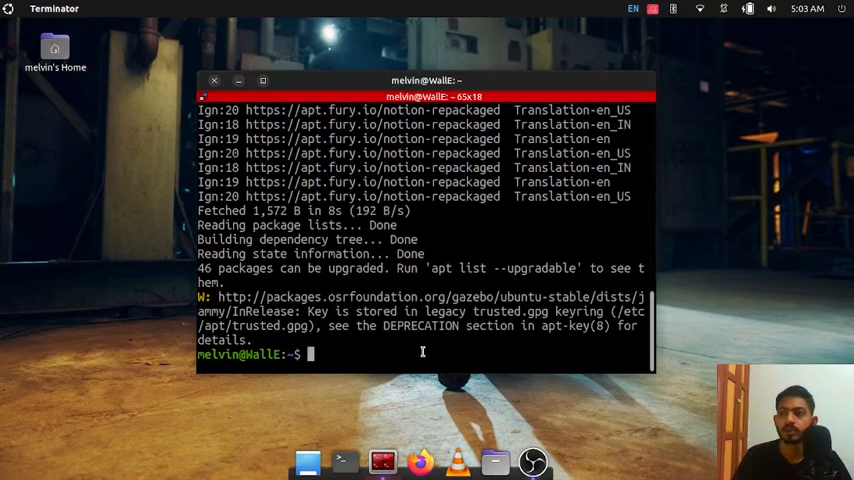
right_click(418, 352)
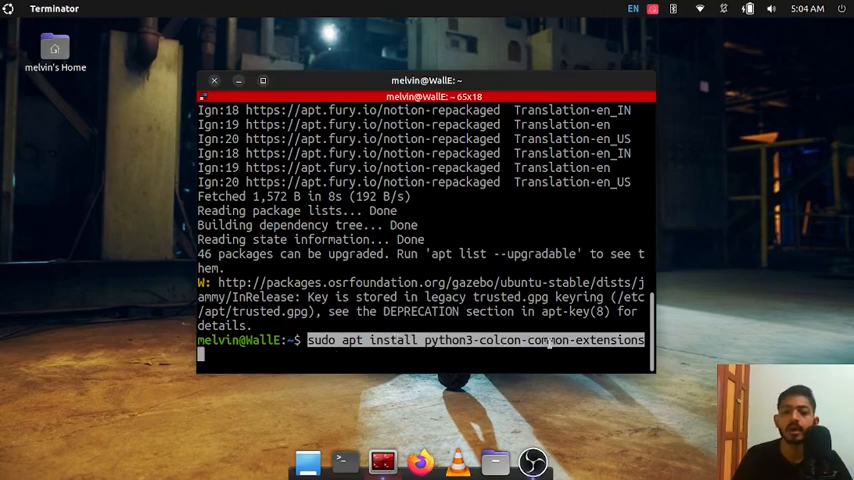
key("Return")
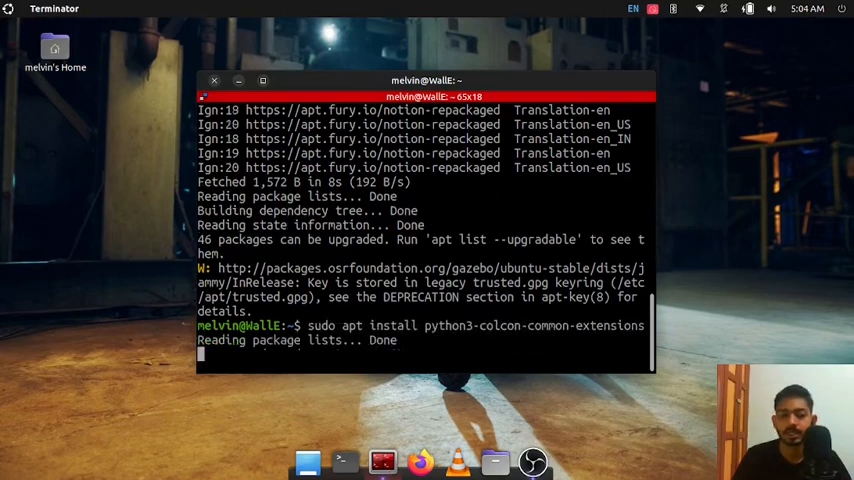
key("Return")
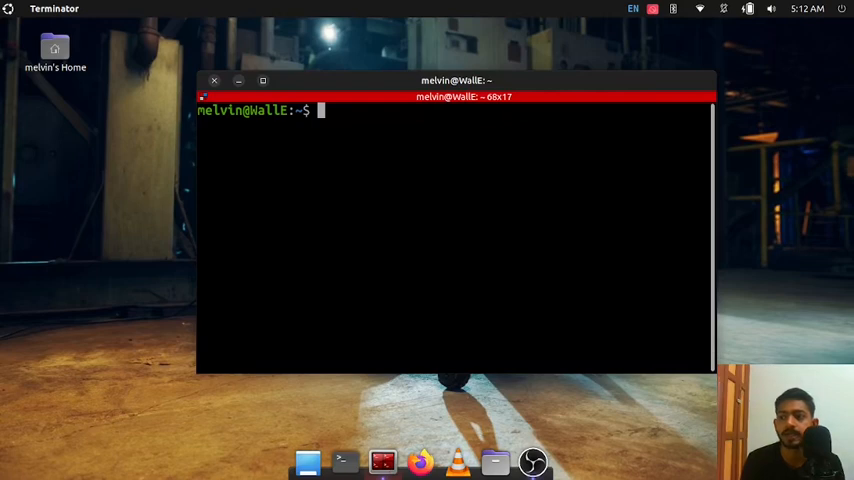
Move to /usr/share/colcon_argcomplete/hook, list it, and pick out colcon-argcomplete.bash.
type("c")
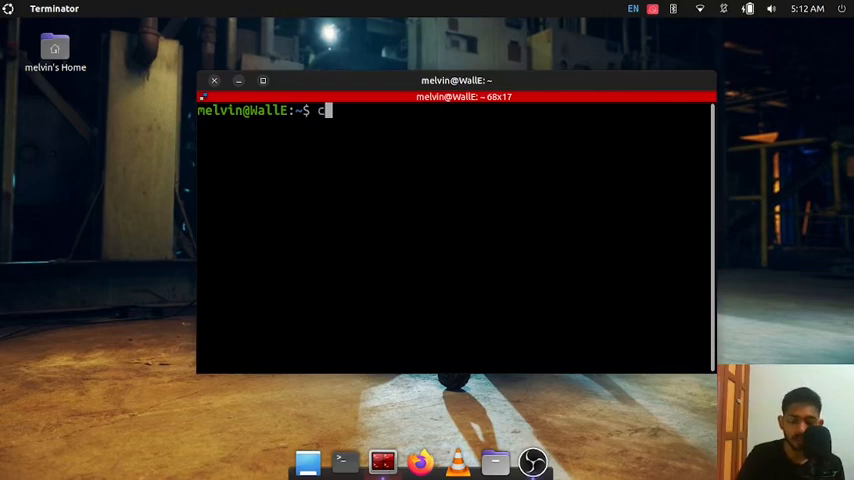
type("d /u")
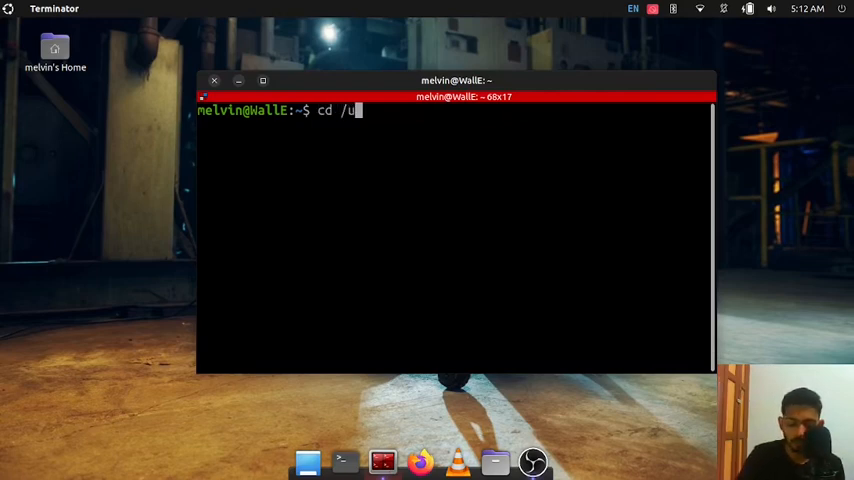
type("sr/s")
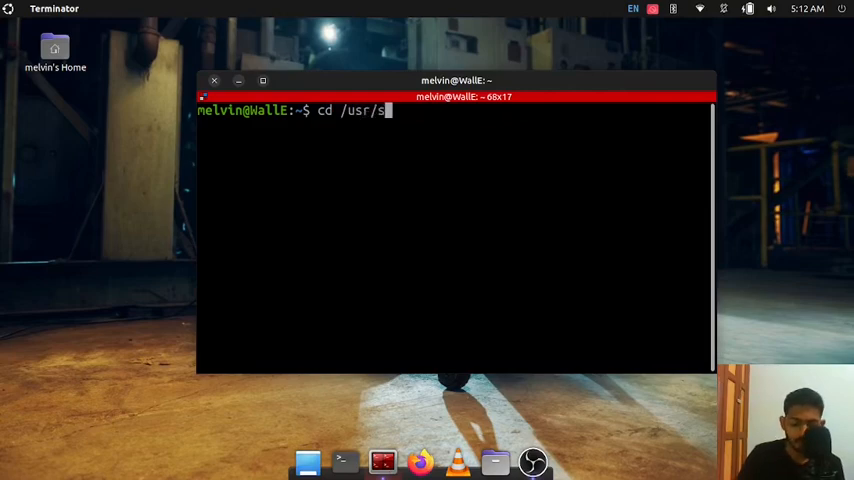
type("hare/co")
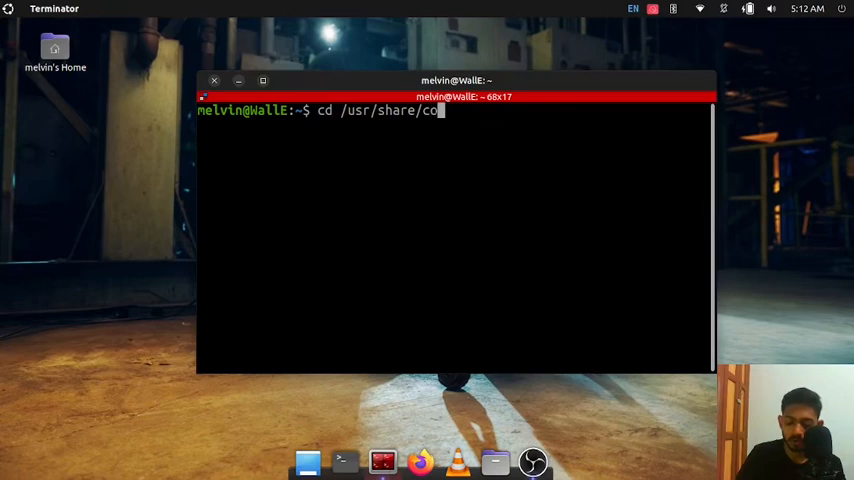
type("lco")
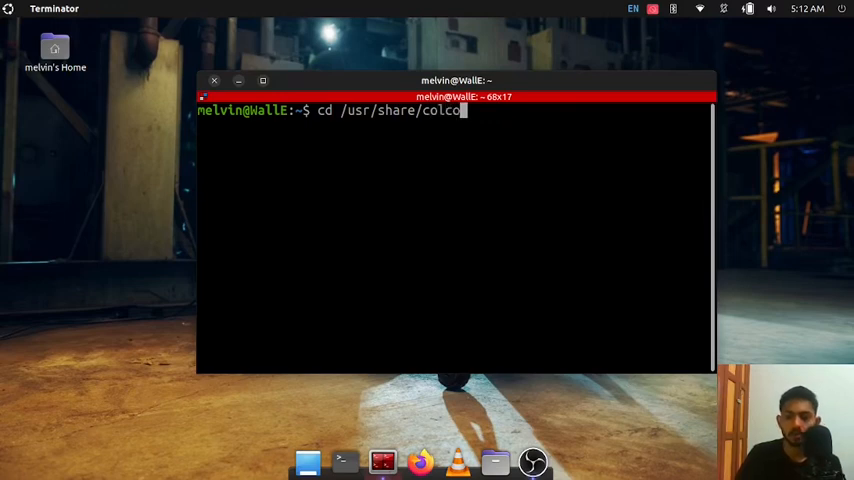
type("n_argcomplete/")
type("cd")
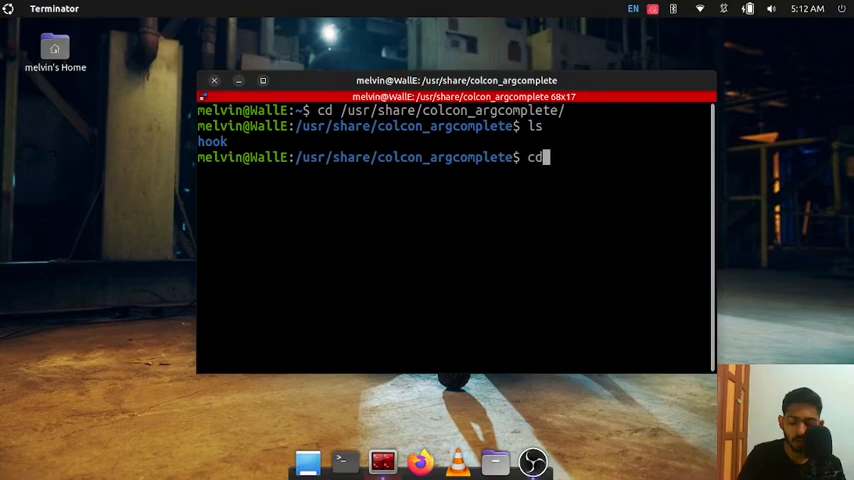
type("hoot")
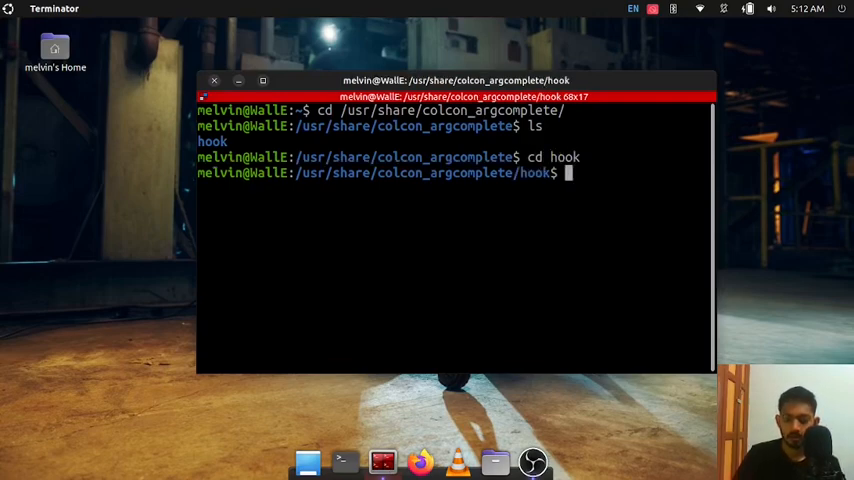
type("ls")
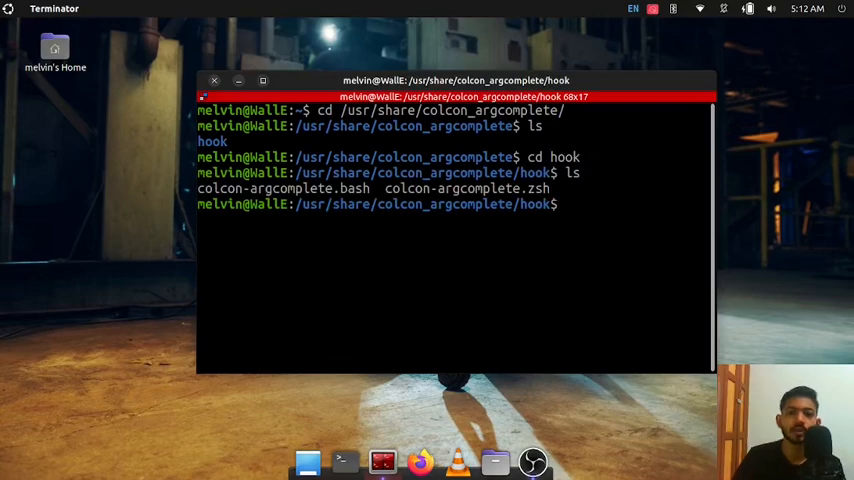
double_click(284, 188)
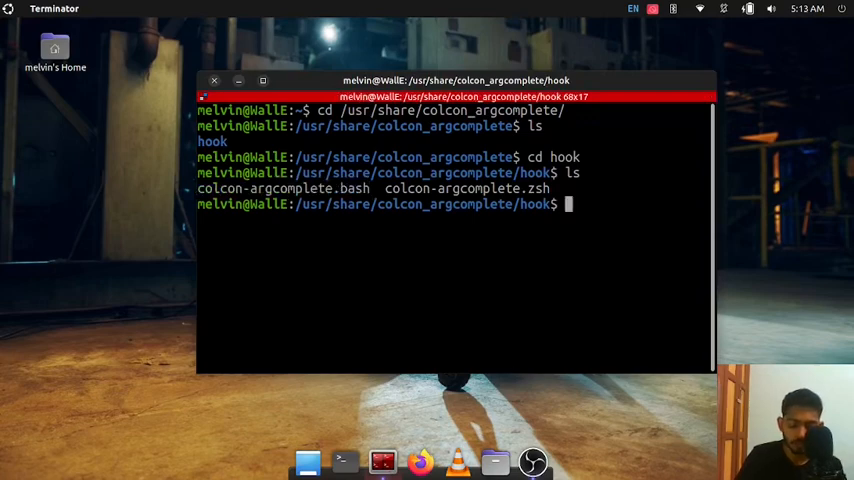
Launch gedit on ~/.bashrc to edit it.
type("gedit")
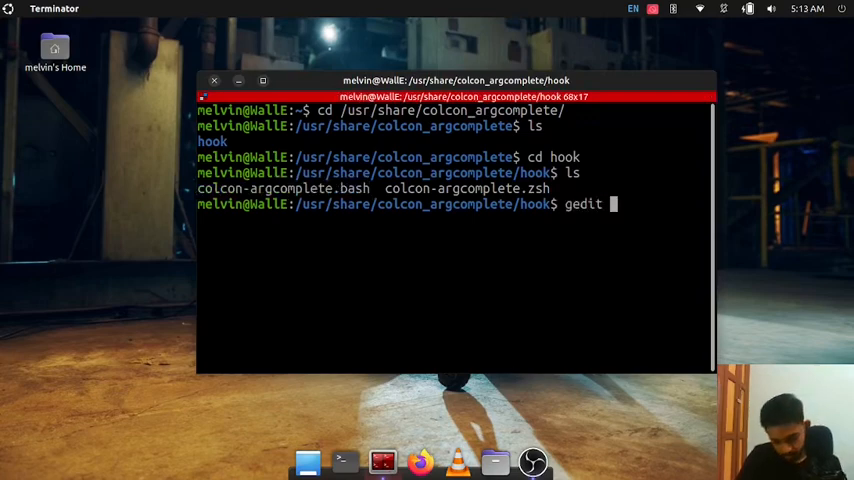
type("~/")
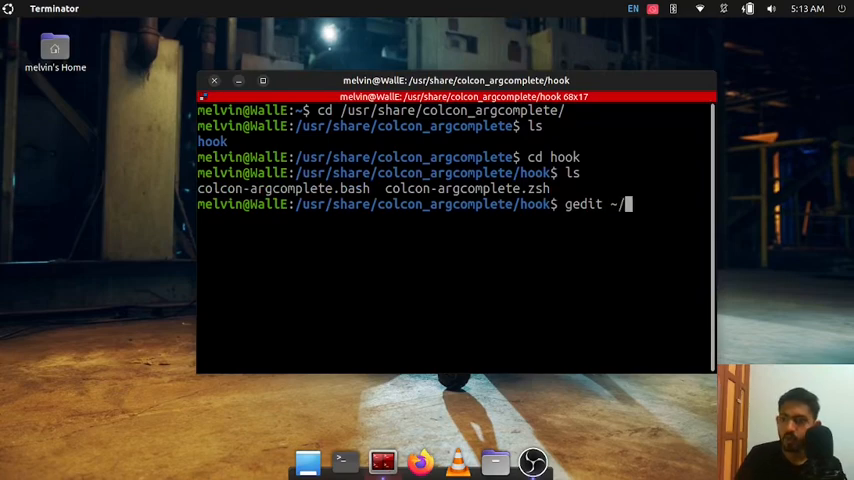
type(".b")
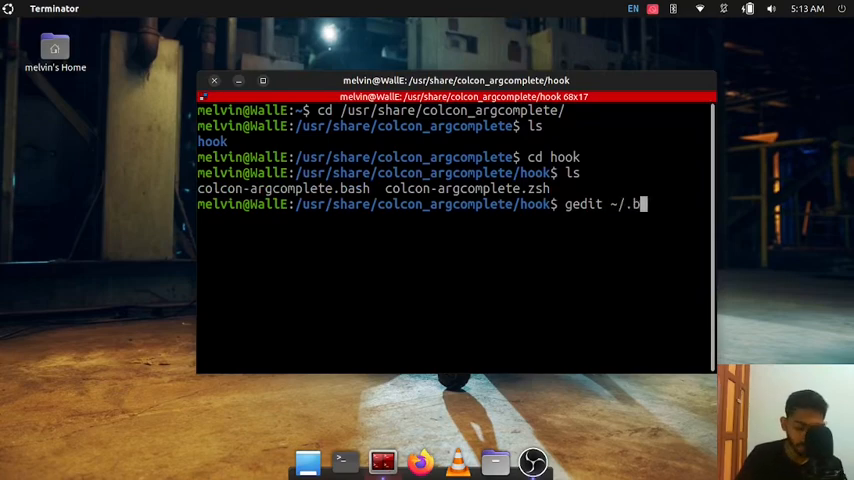
type("ash")
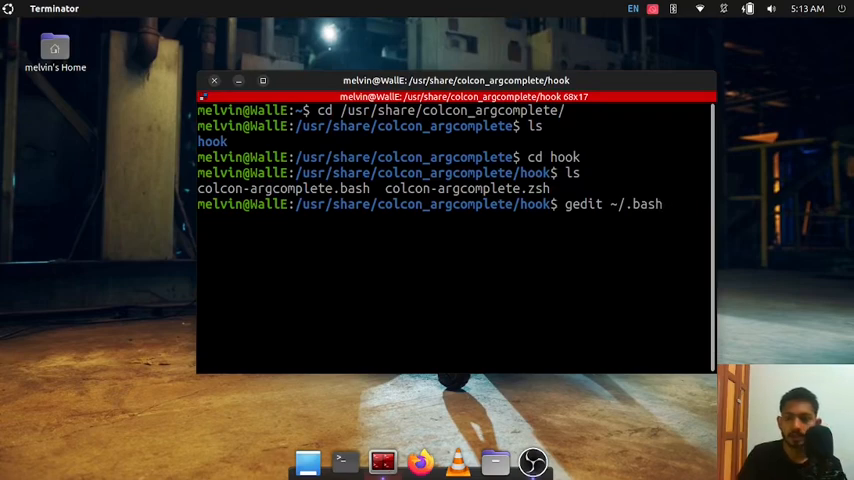
type("rc")
type("source")
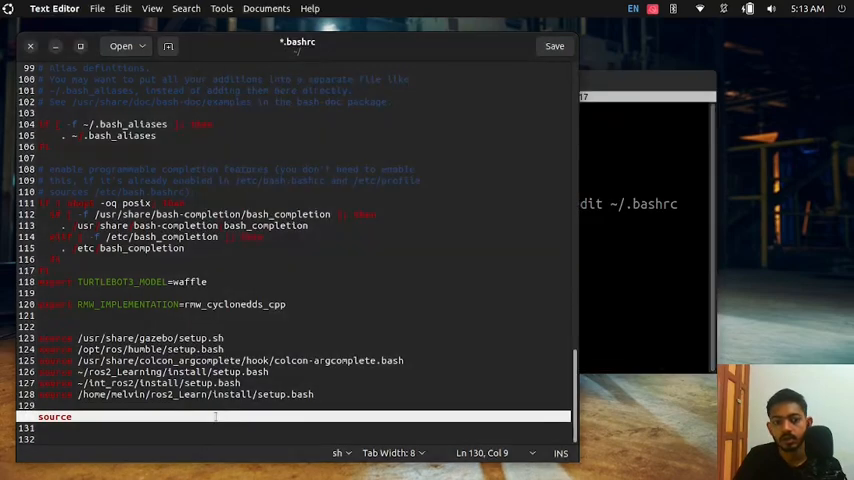
Append source /usr/share/colcon_argcomplete/hook/colcon-argcomplete.bash to .bashrc and save it.
type("/usr/share/colcon_argcomplete/hook$ ge")
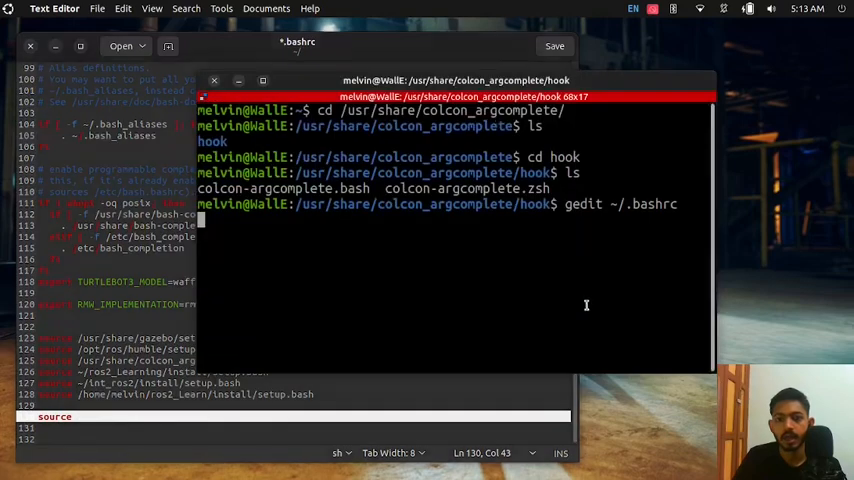
right_click(310, 196)
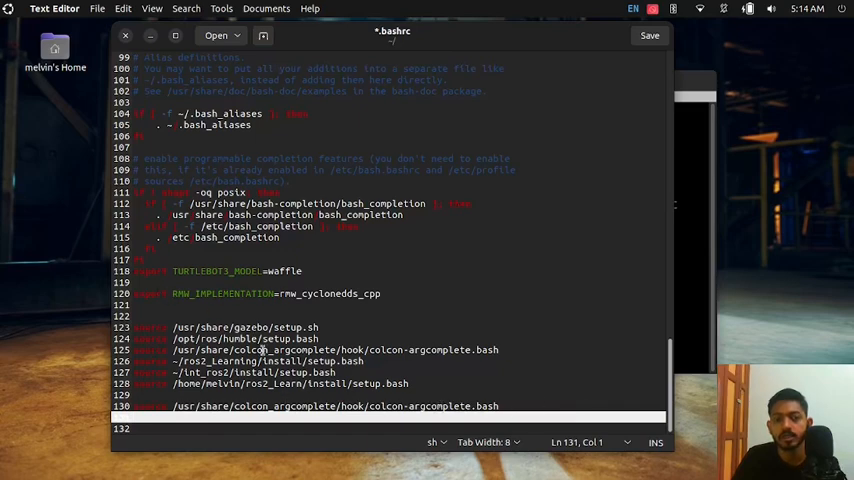
left_click(648, 36)
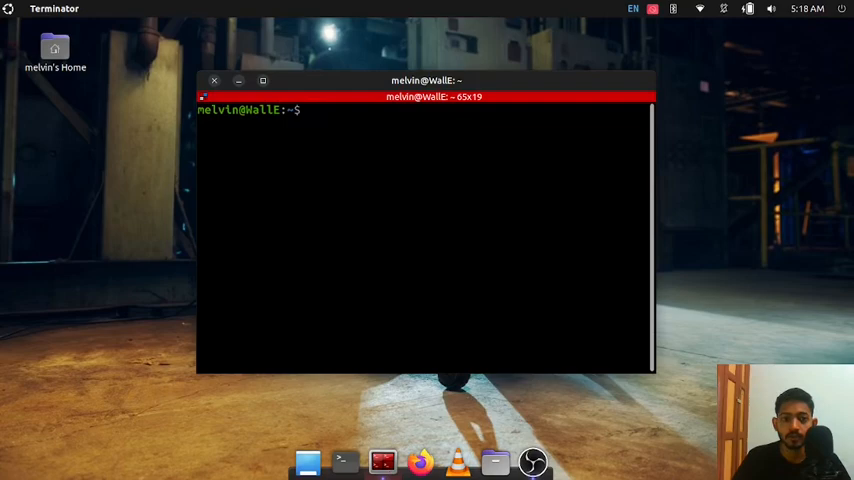
Create the ros_ws_learn workspace folder with mkdir.
type("m")
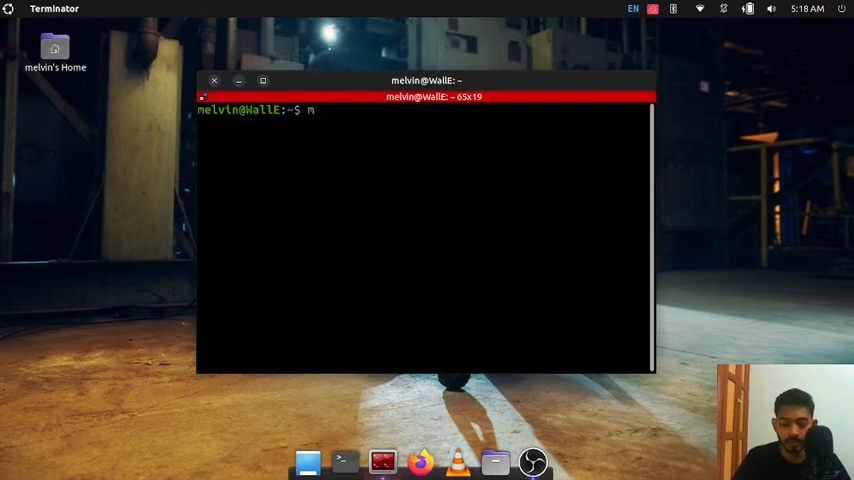
type("kdir ros")
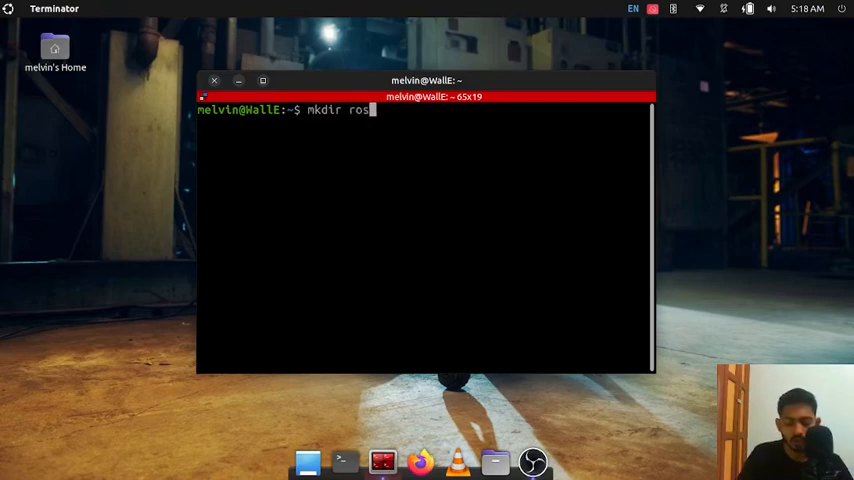
type("_ws")
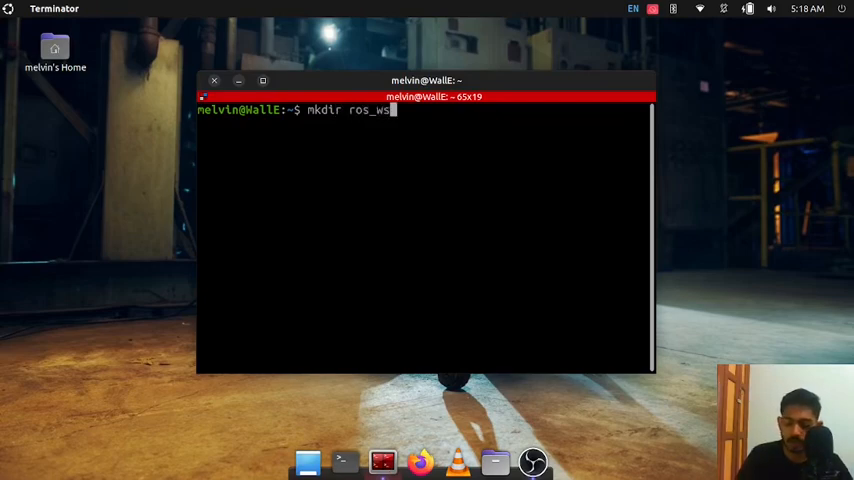
type("_l")
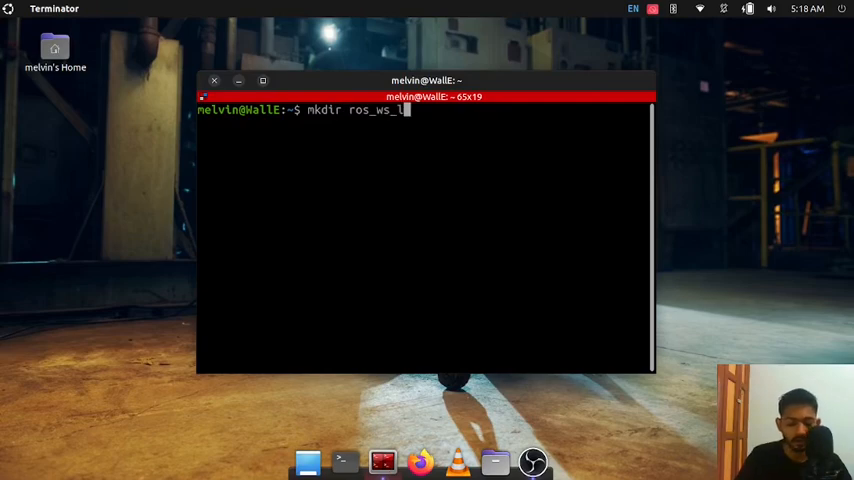
type("earn")
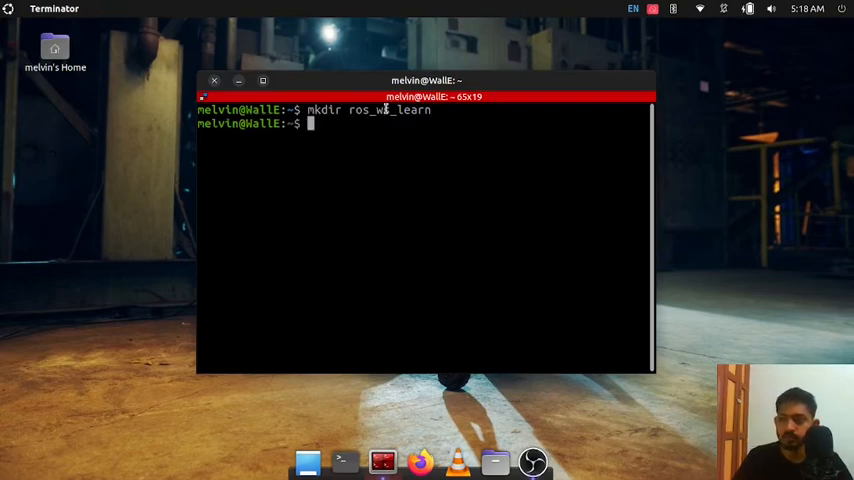
mouse_move(640, 262)
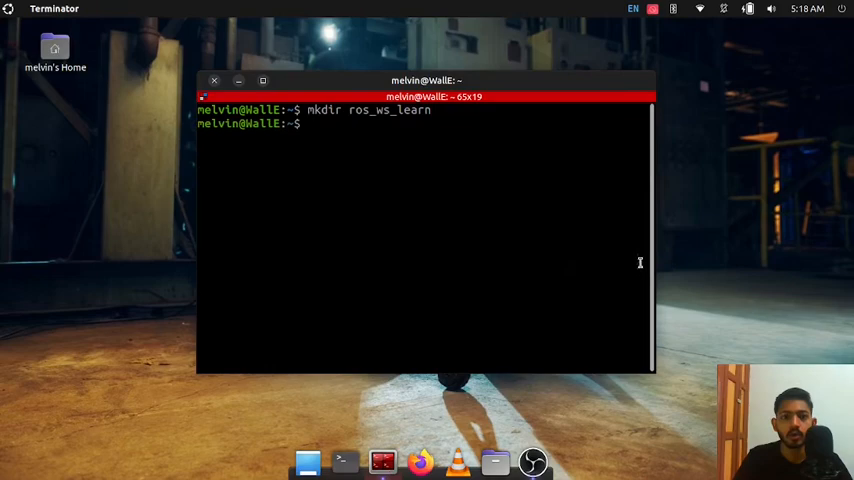
Change into ros_ws_learn and list it to confirm it is empty.
type("cd")
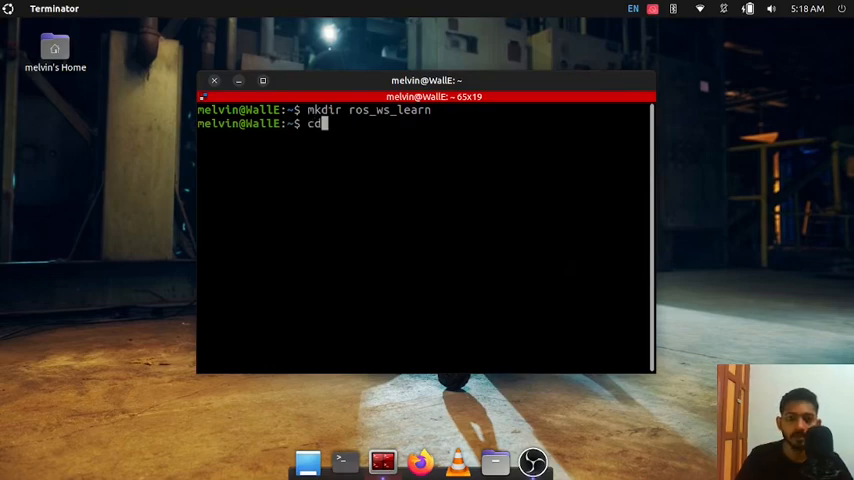
type("ros")
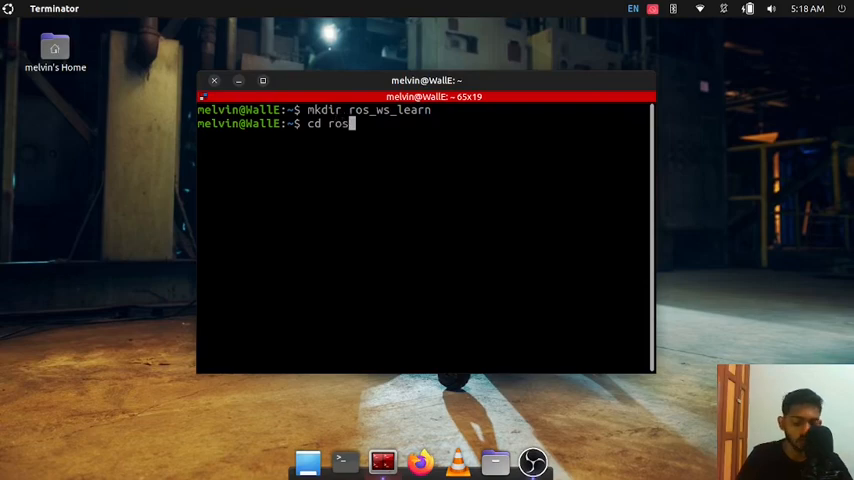
type("_ws_learn/")
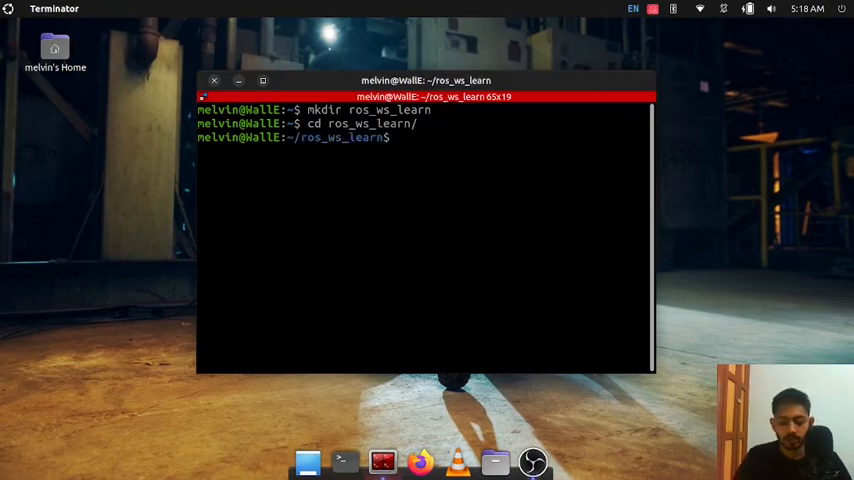
type("ls")
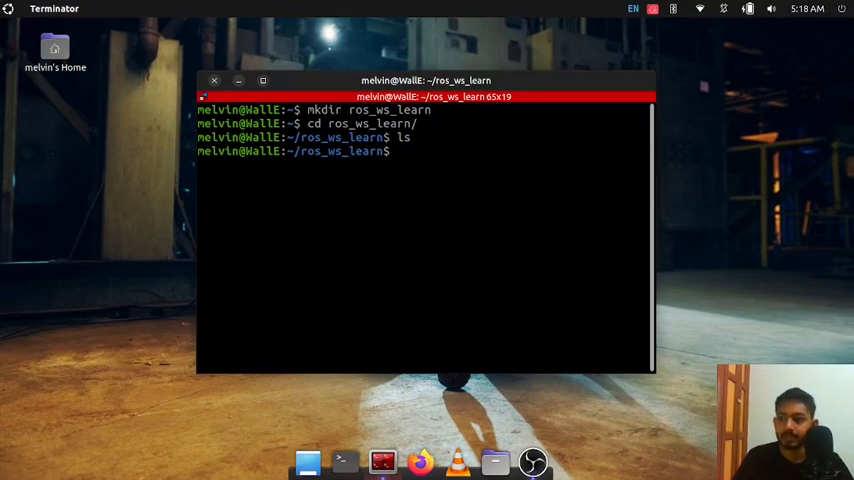
mouse_move(600, 224)
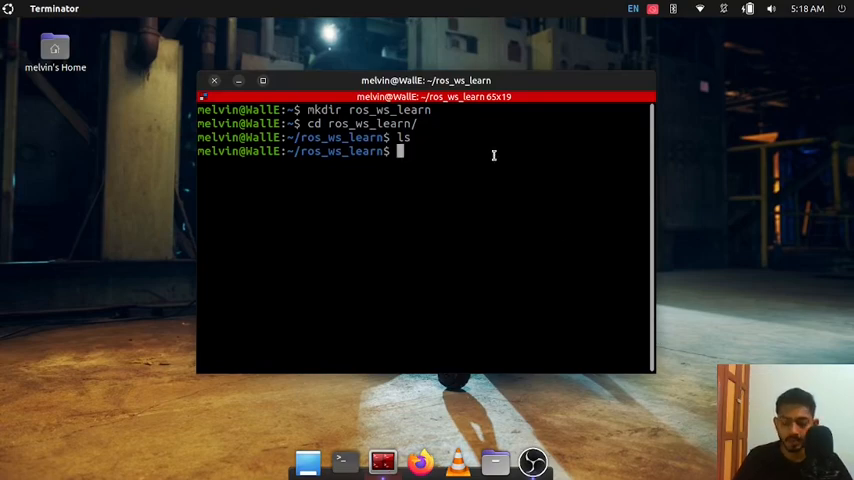
Create a src folder inside ros_ws_learn and list the workspace to confirm it.
type("mkdir src")
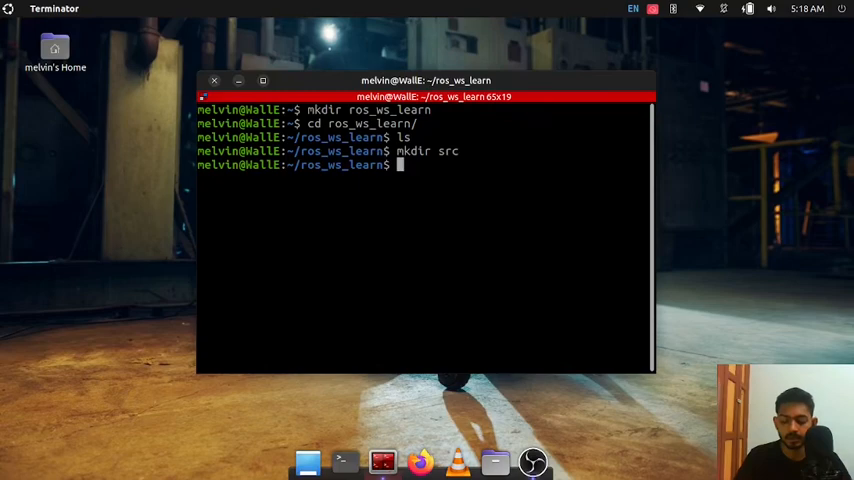
type("ls")
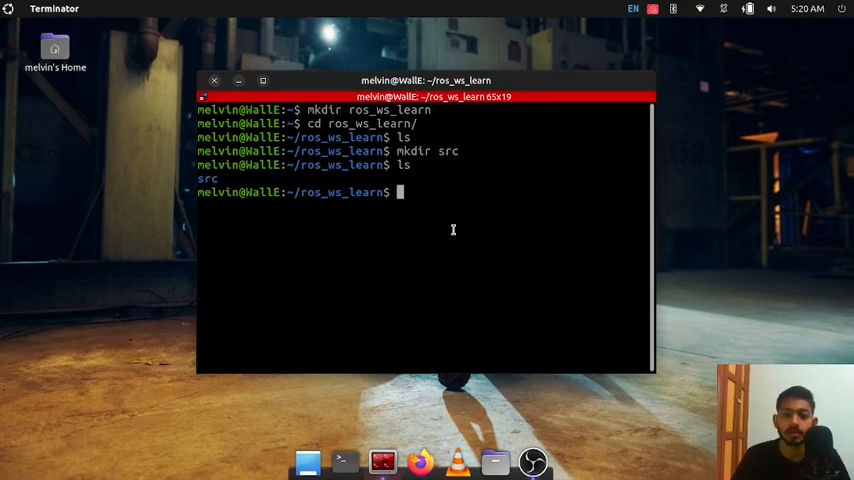
type("ls")
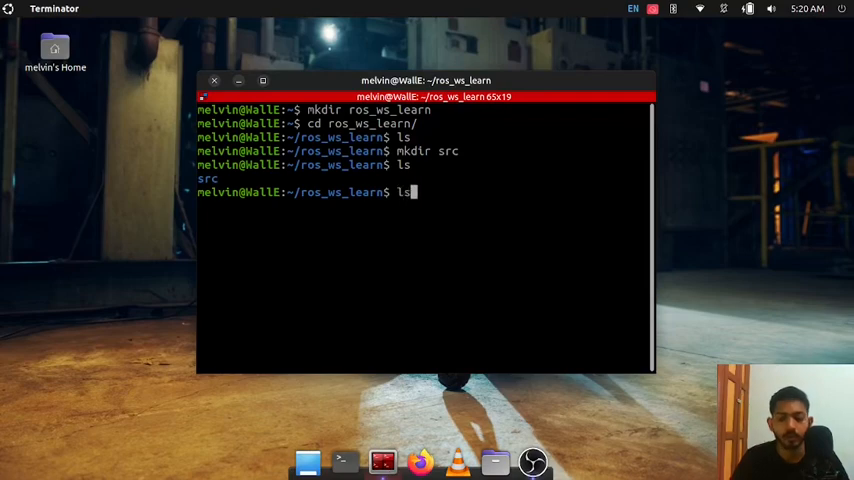
key("Return")
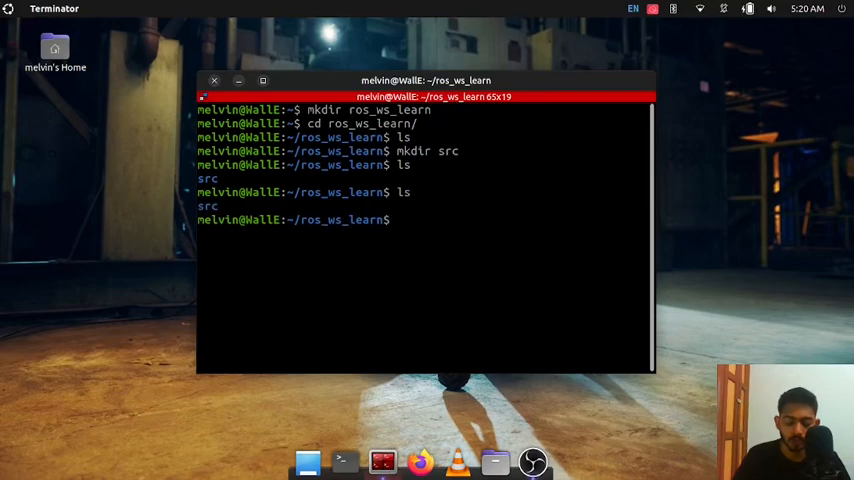
Run colcon build and list the workspace showing build, install, log and src.
type("colcon build")
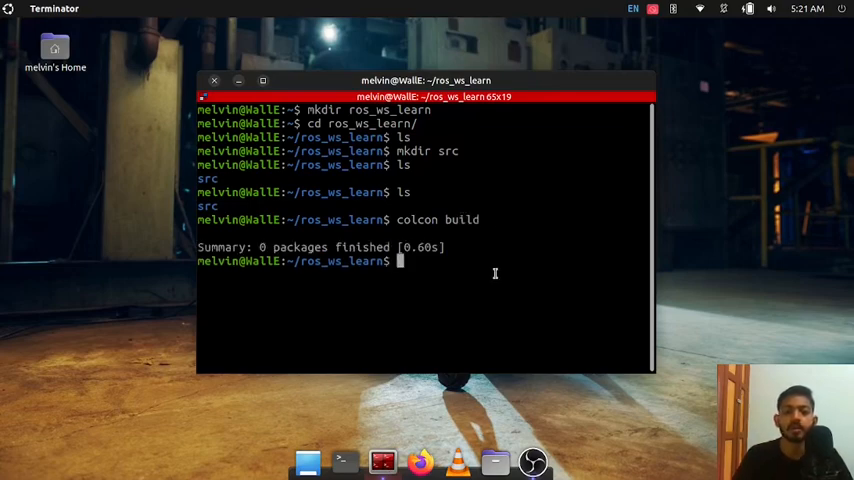
type("l")
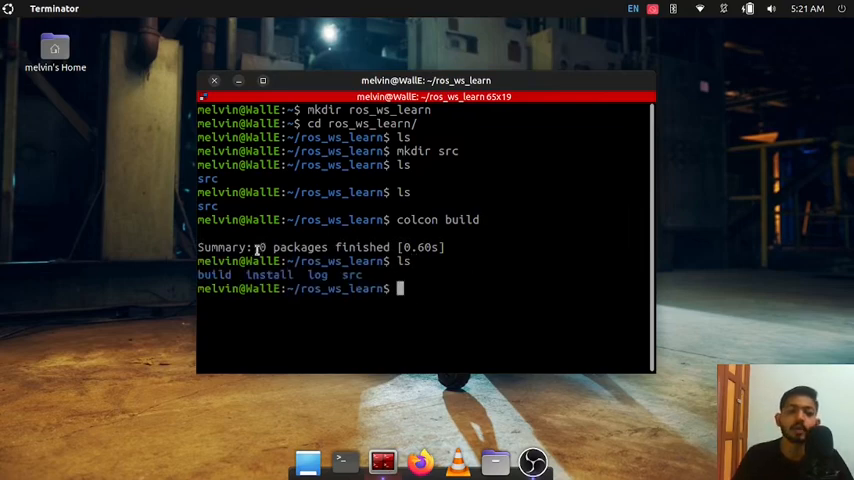
double_click(268, 274)
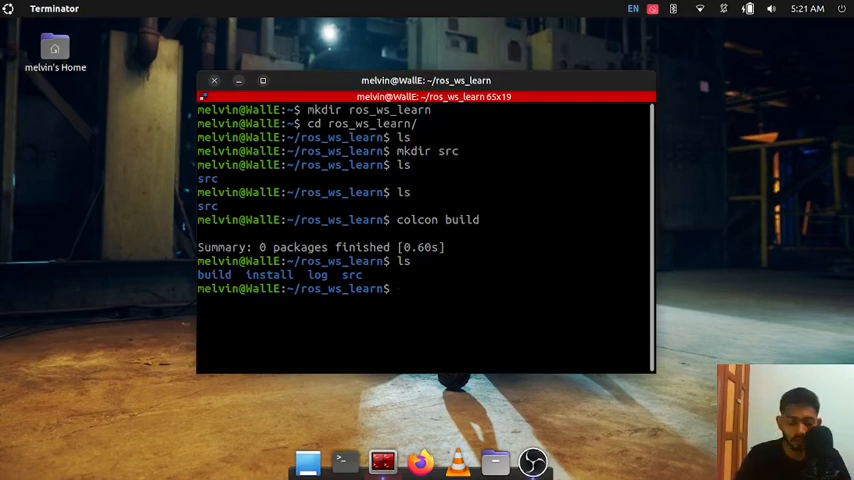
Enter install/, then source ~/ros_ws_learn/install/setup.bash.
type("cd install/")
type("ls")
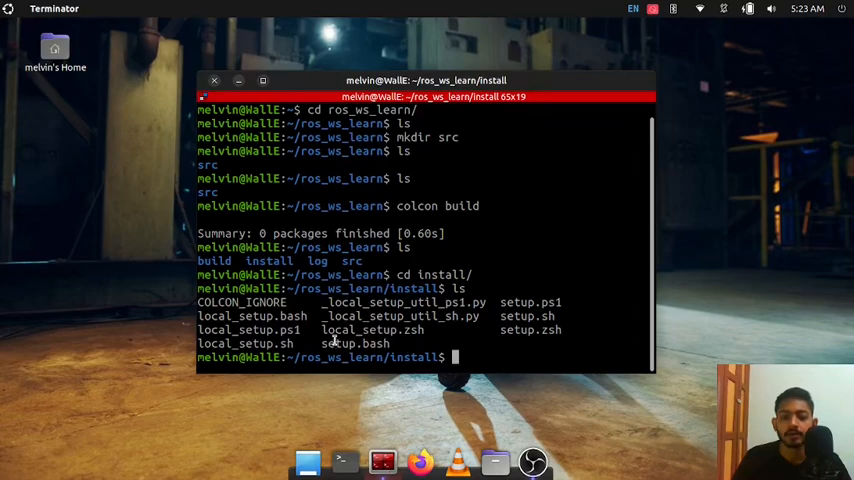
double_click(356, 344)
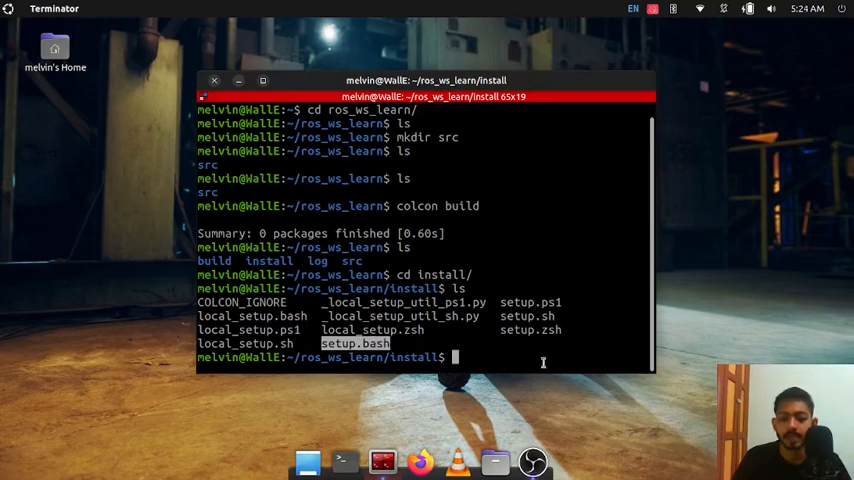
type("s")
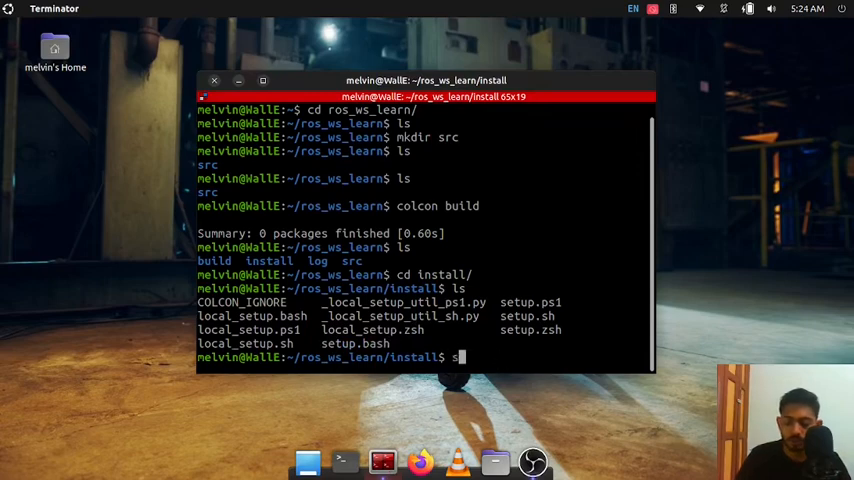
type("ource ~")
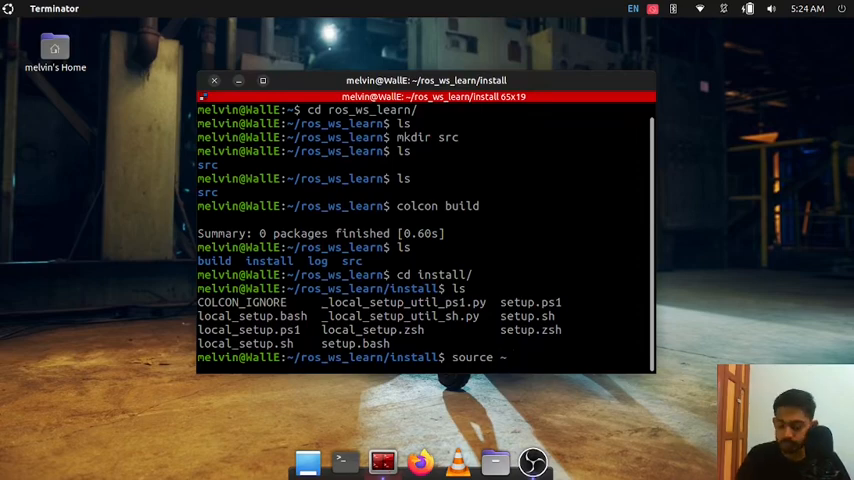
type("/ros")
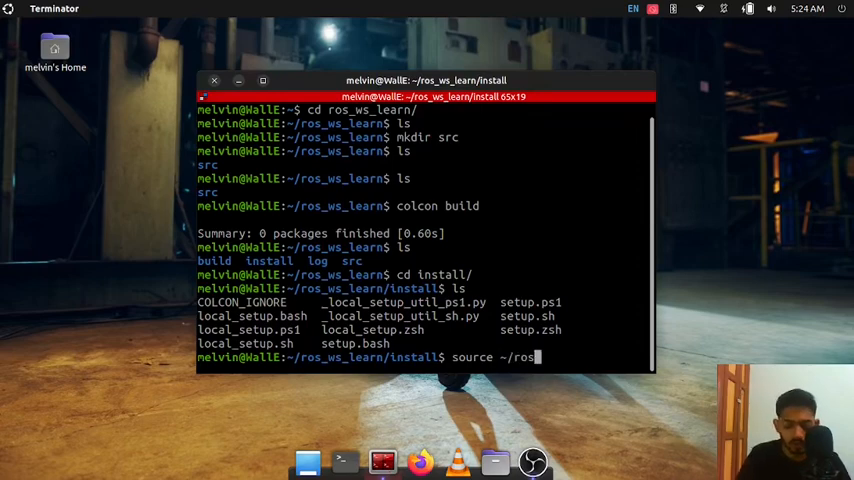
type("ws_learn/install/")
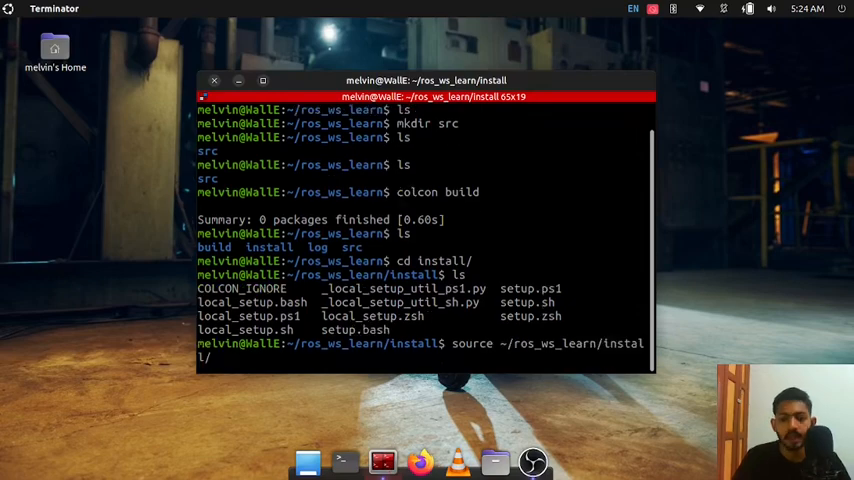
type("set")
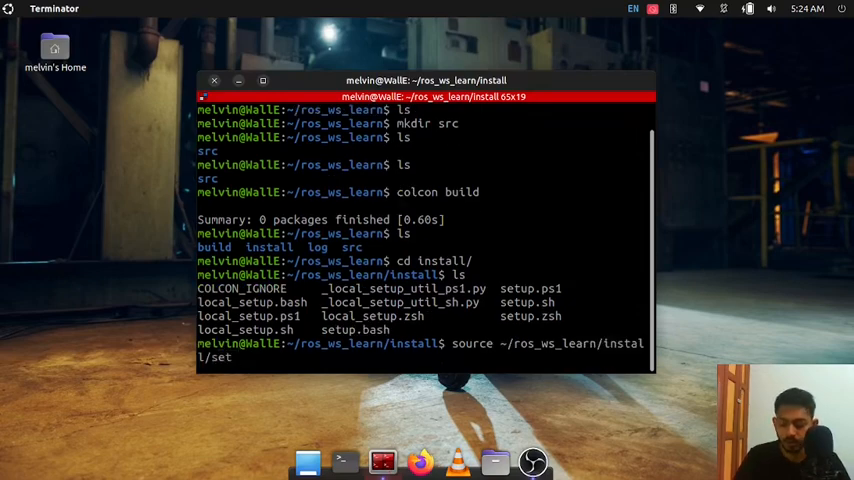
type("setup.bash")
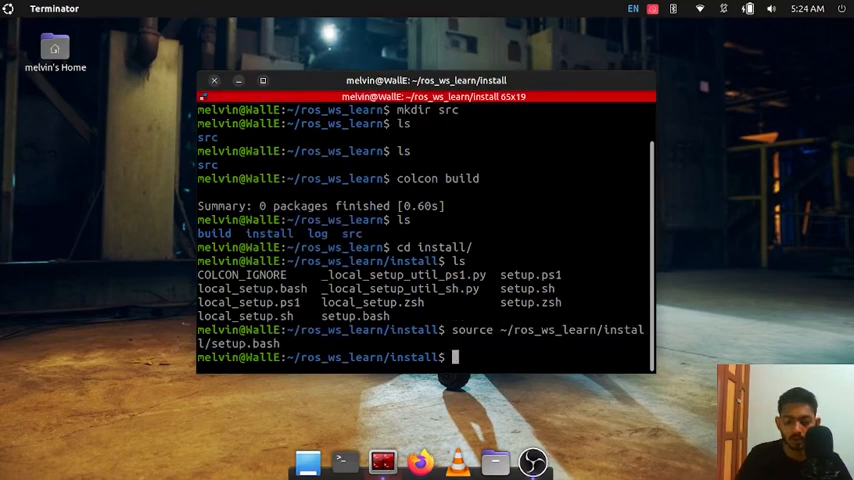
Reopen ~/.bashrc in gedit for editing.
type("gedit")
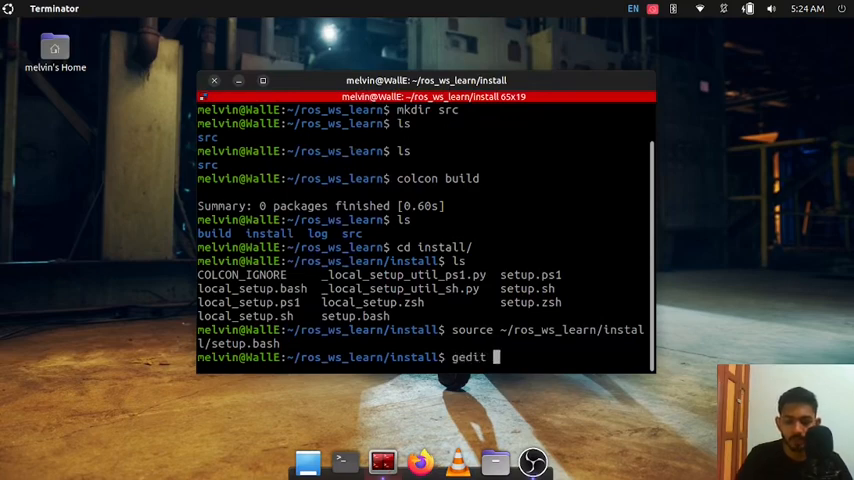
type("~/.")
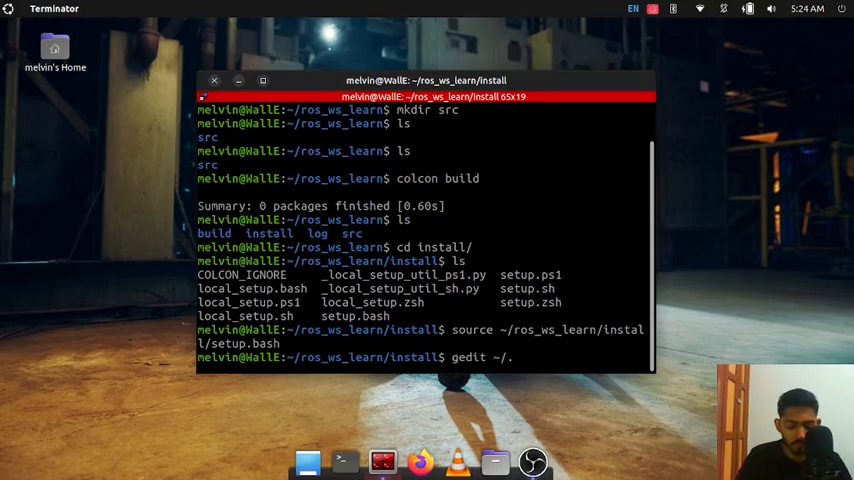
type(".bash")
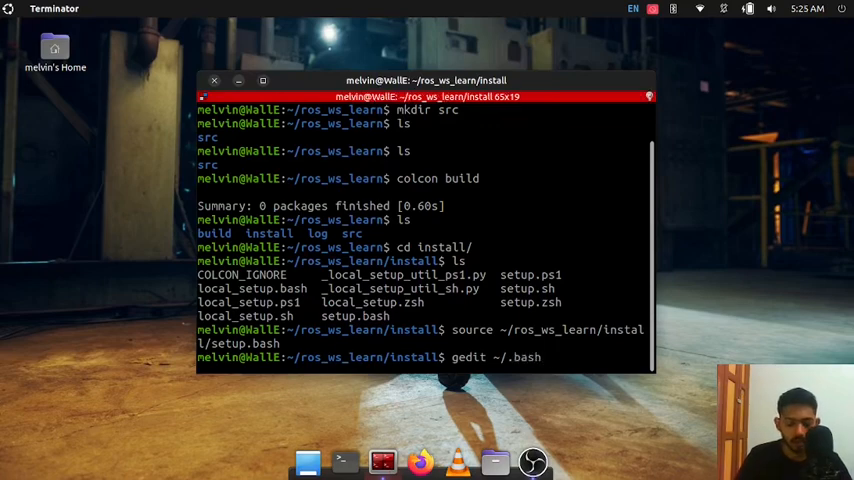
key("Return")
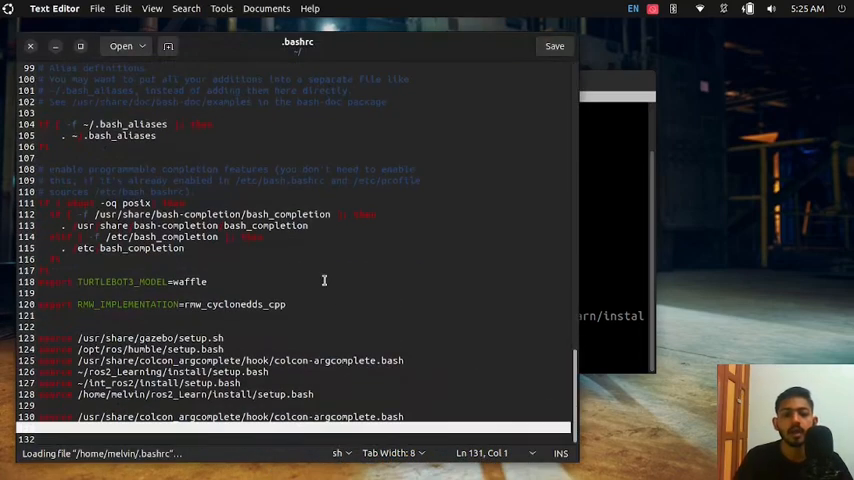
Paste the ros_ws_learn install/setup.bash source line at the end of .bashrc.
right_click(324, 280)
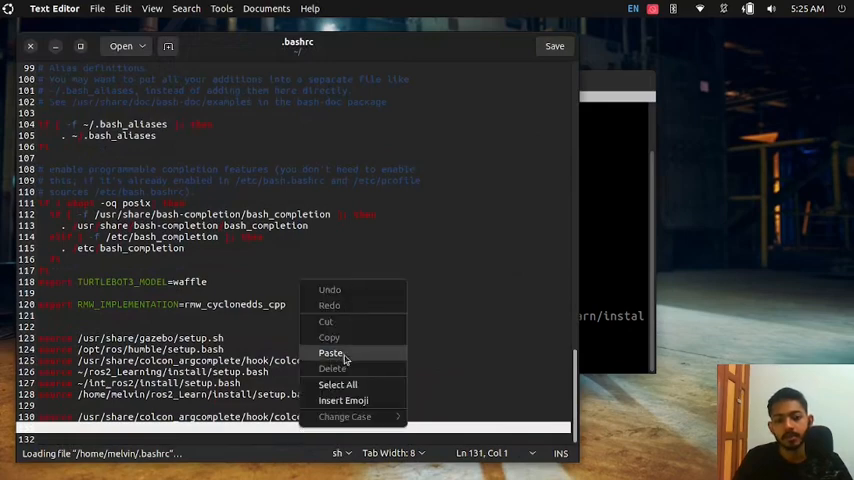
left_click(332, 352)
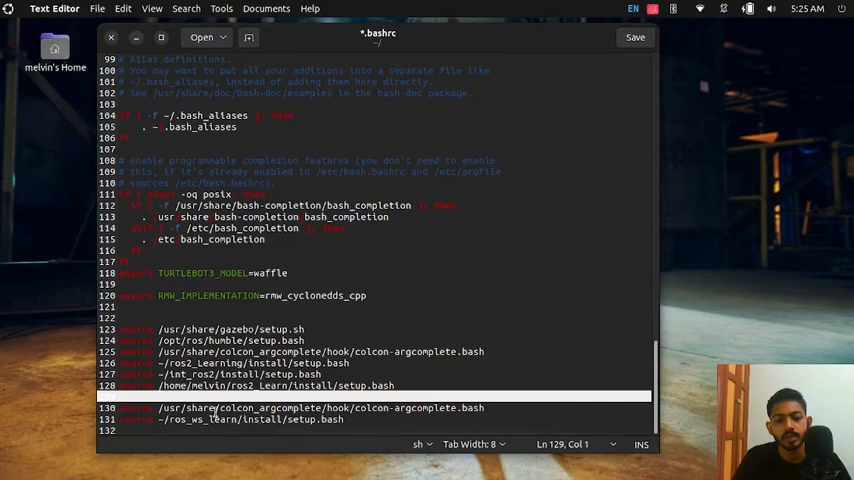